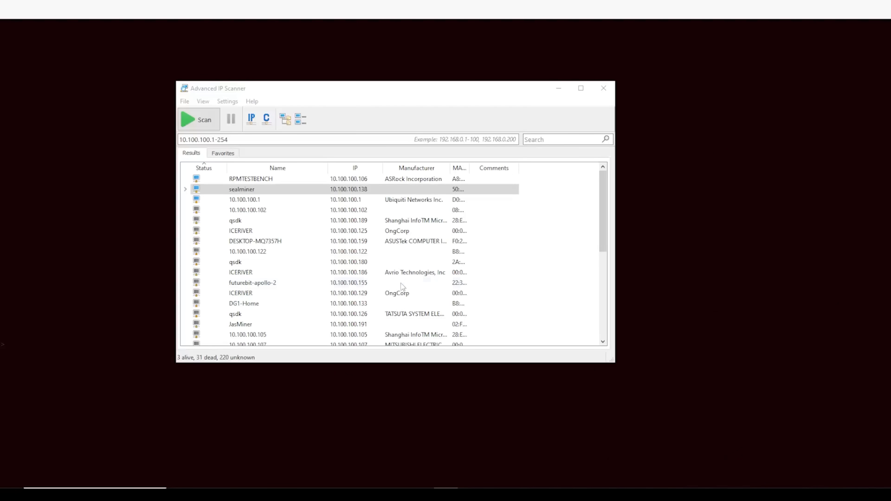
mouse_move(142, 218)
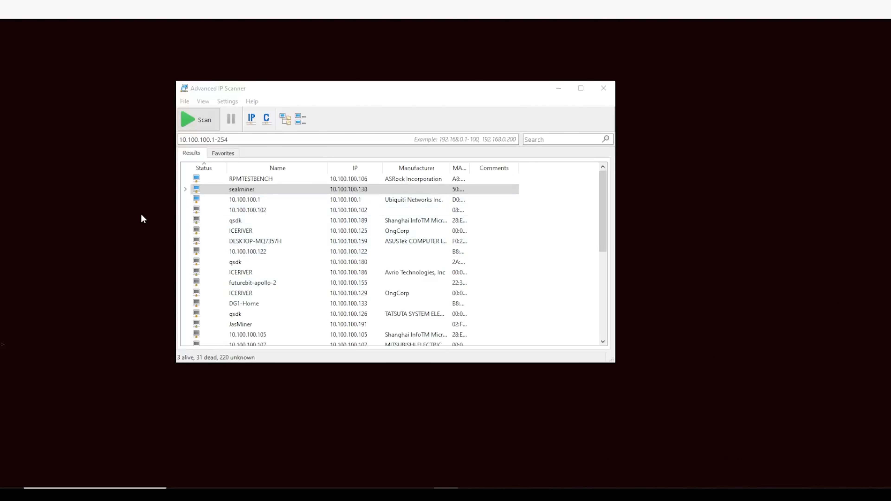
mouse_move(288, 101)
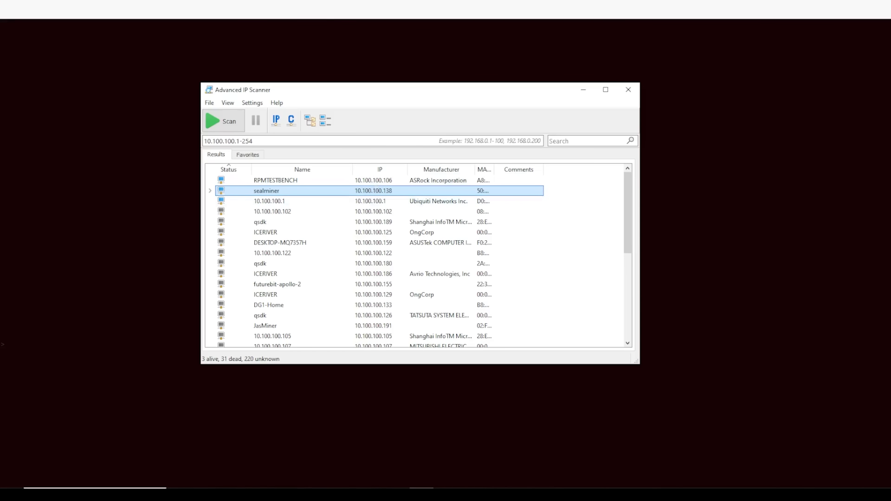
Open the web page of the sealminer device at 10.100.100.138 from the scan results
double_click(266, 191)
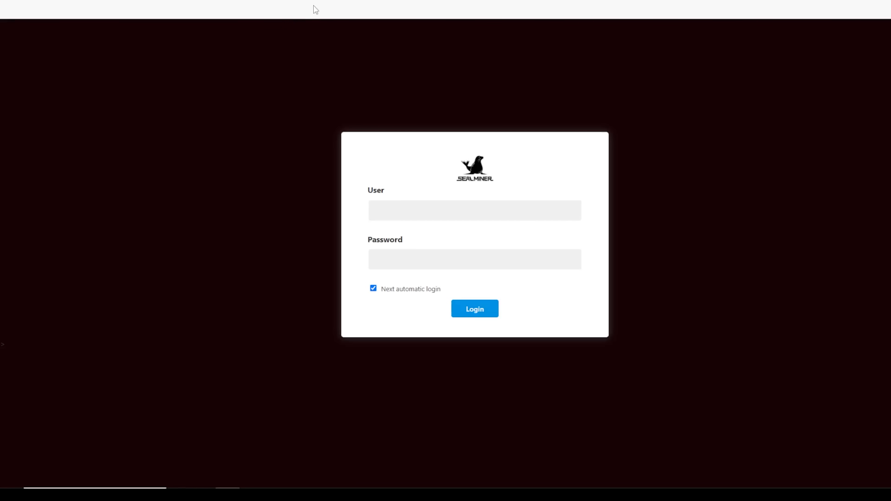
mouse_move(413, 226)
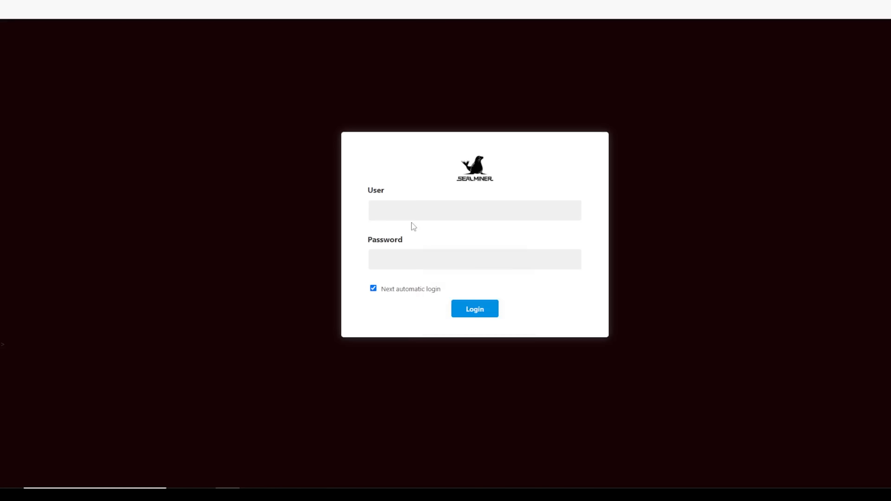
Log in to the miner as user 'seal' with its password, reaching the dashboard
click(474, 210)
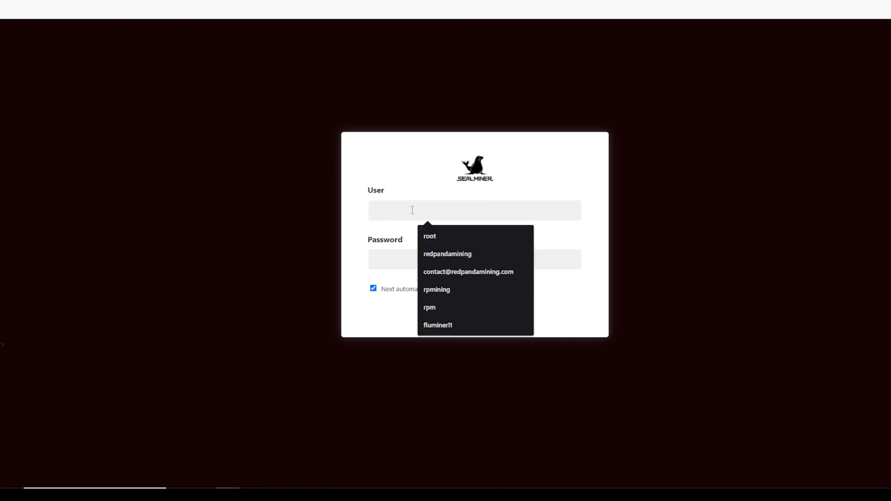
text(seal)
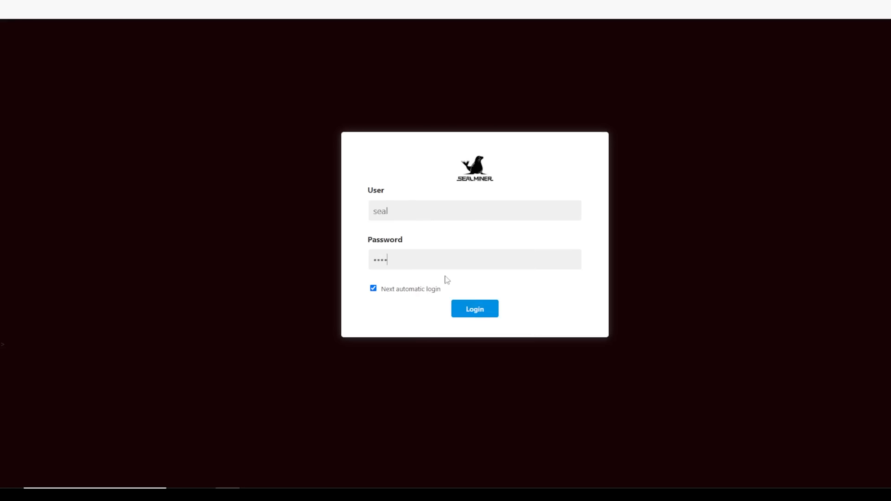
click(474, 308)
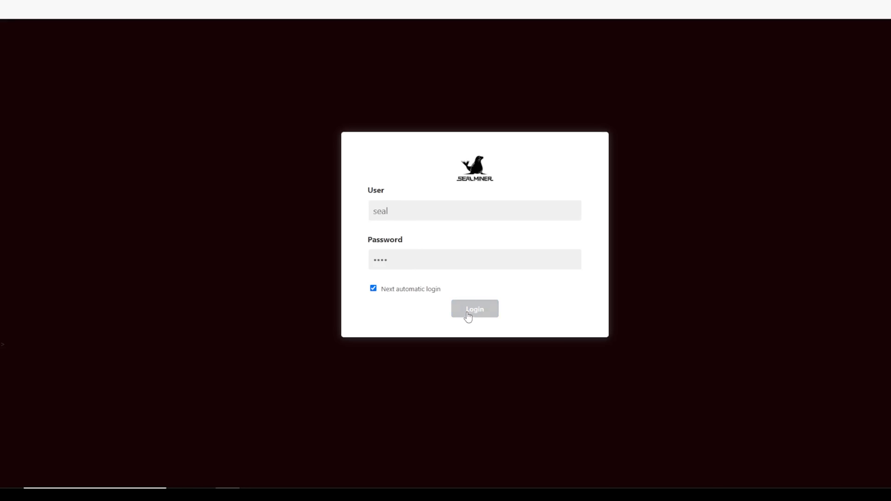
click(474, 309)
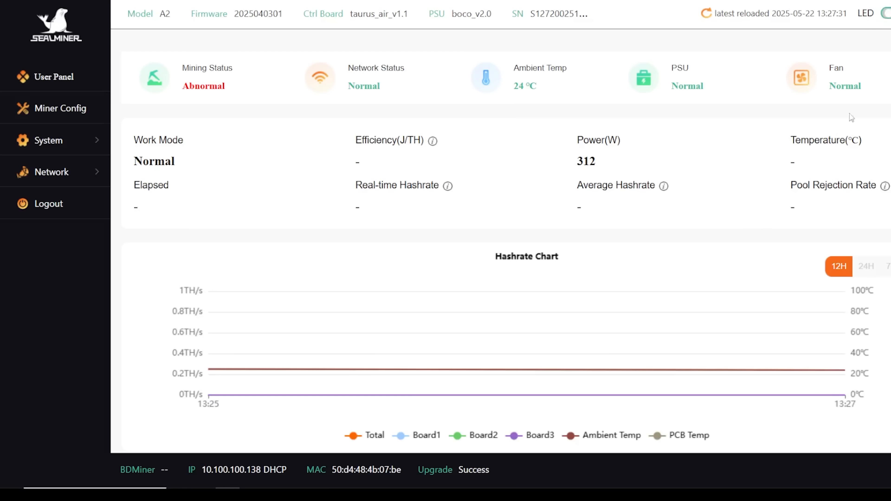
mouse_move(390, 117)
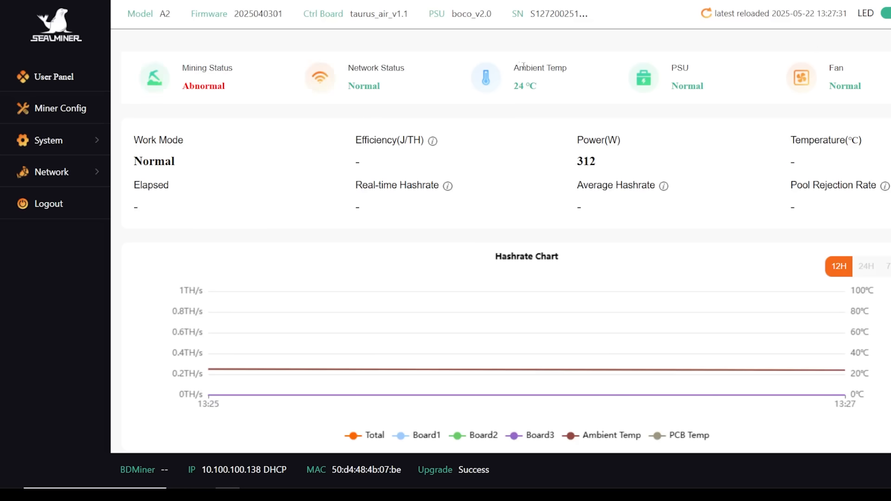
mouse_move(652, 98)
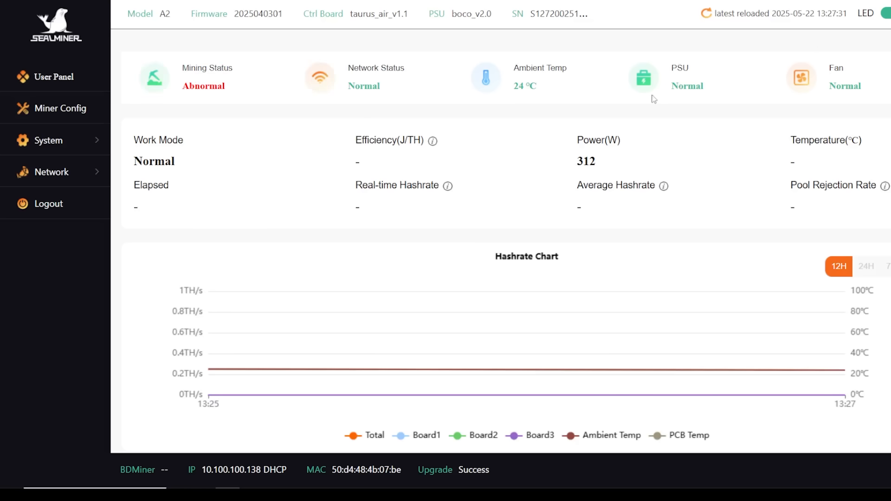
Scroll the dashboard down to the Pools table, power reading and hashrate chart
scroll(down, 3)
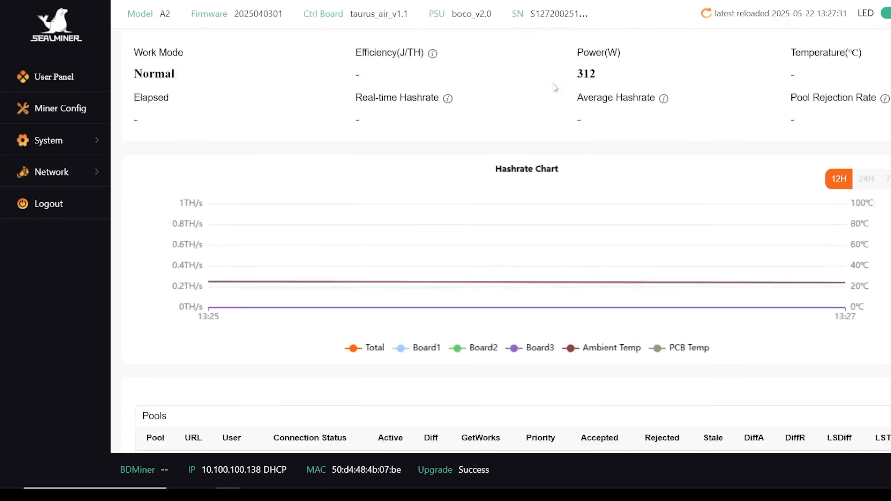
scroll(down, 3)
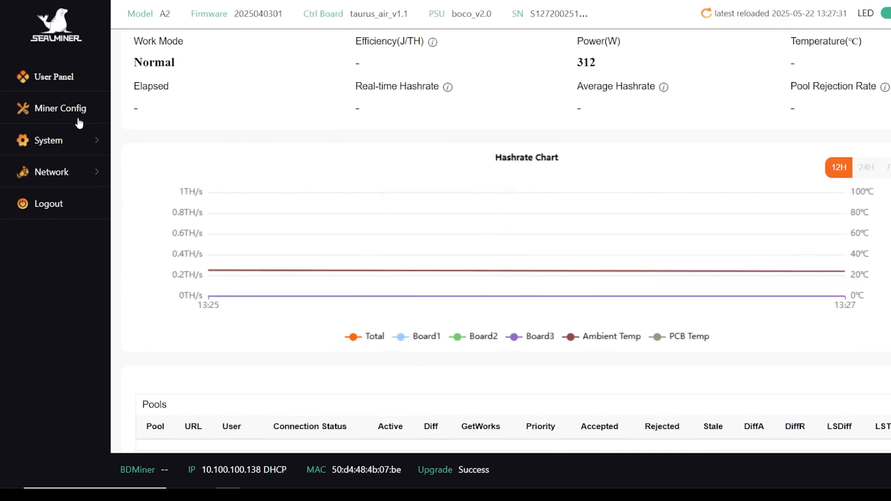
Go to Miner Config and begin filling the first pool's mining-dutch stratum URL
click(60, 108)
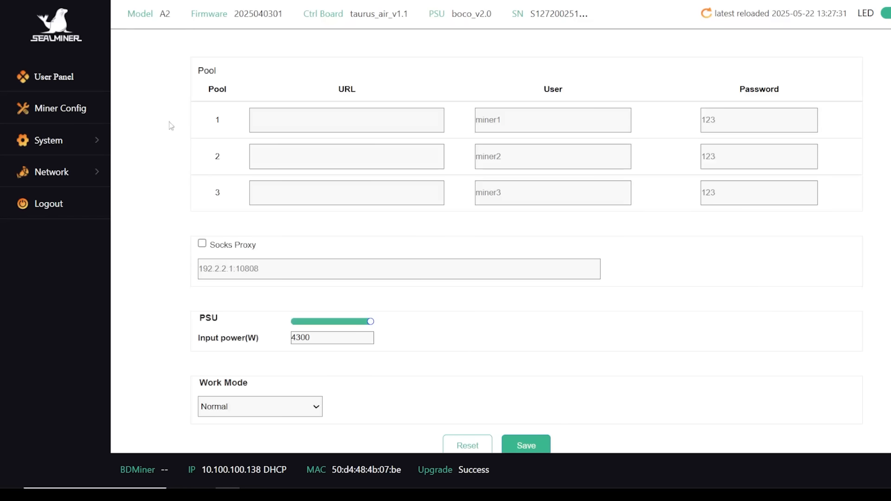
mouse_move(378, 364)
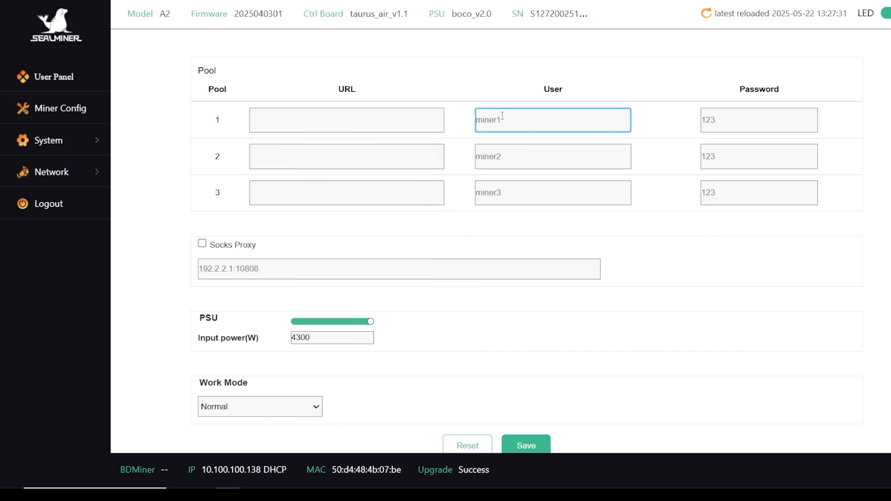
click(346, 120)
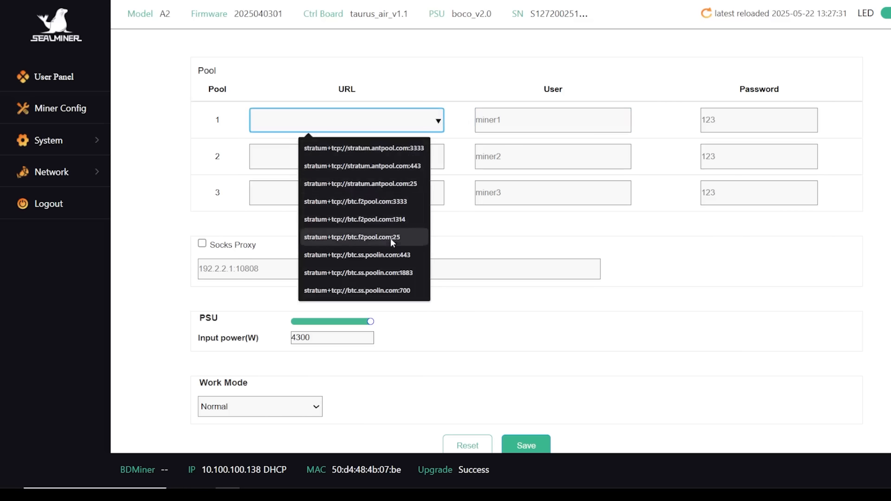
click(347, 156)
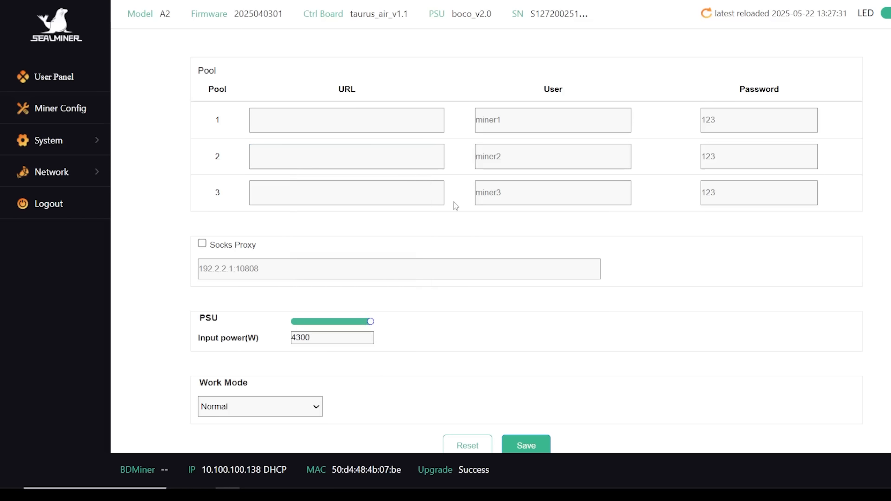
click(347, 120)
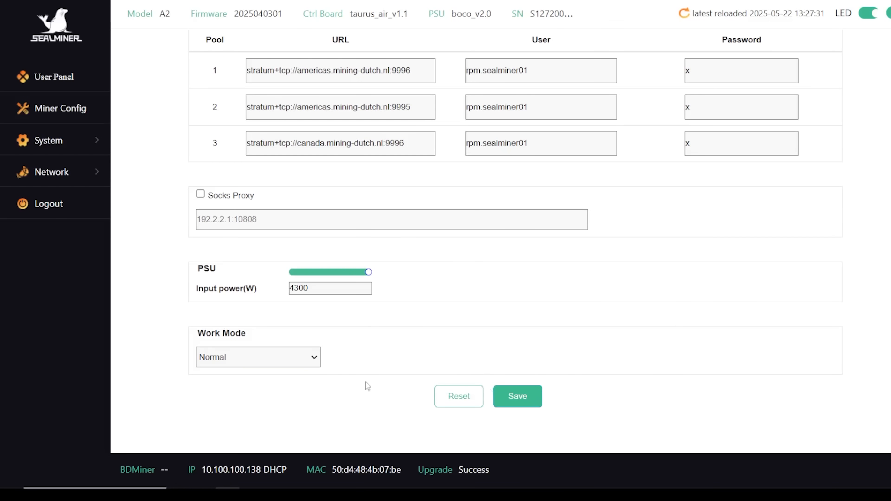
click(258, 356)
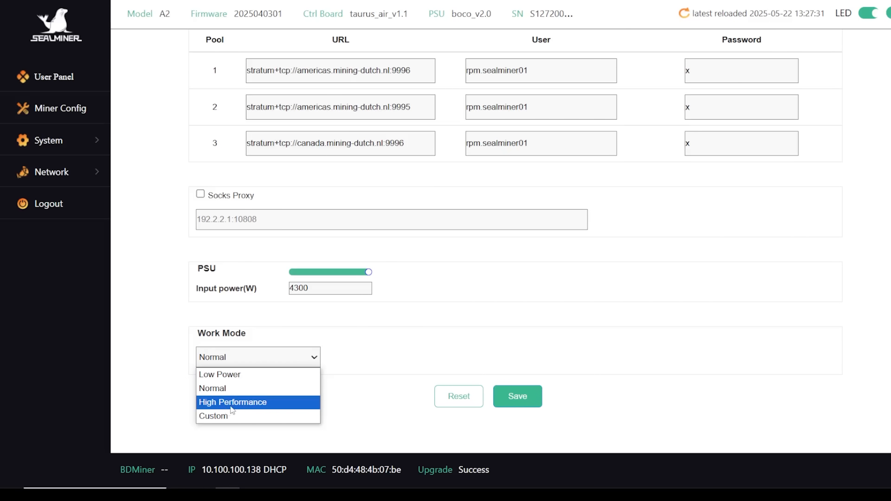
mouse_move(256, 388)
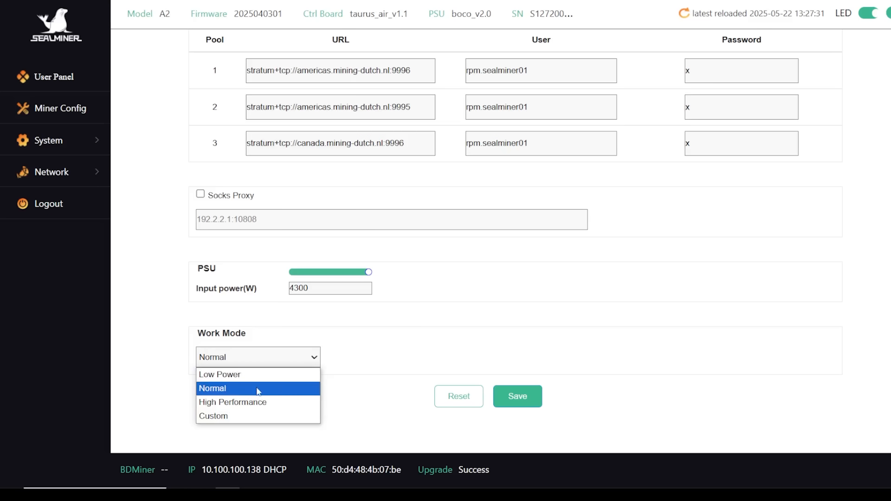
mouse_move(219, 375)
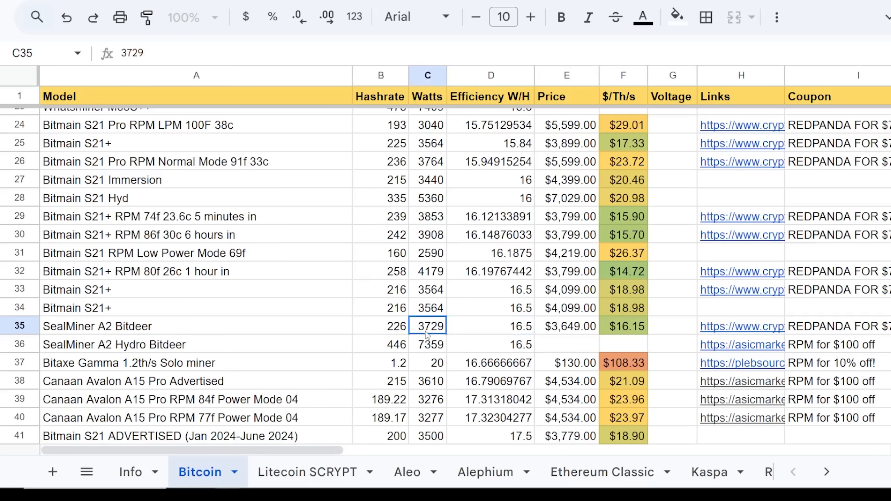
click(491, 326)
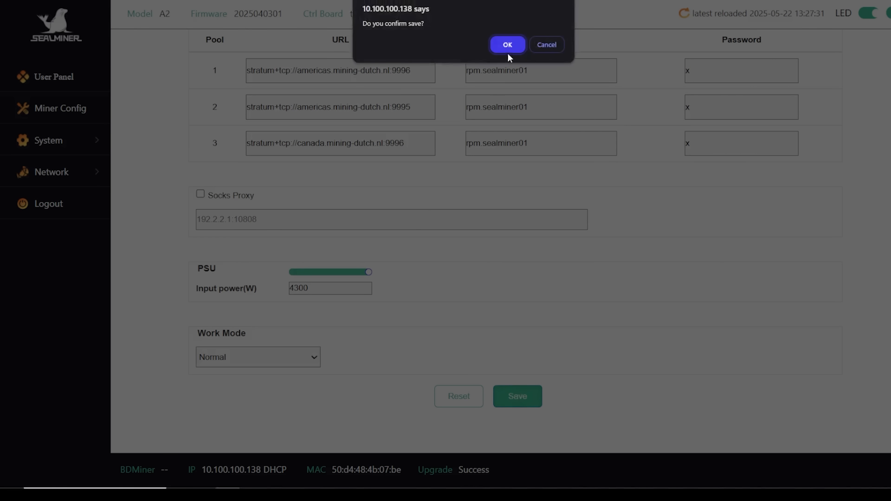
Confirm saving the pool configuration and acknowledge the config-success reboot notice
click(506, 45)
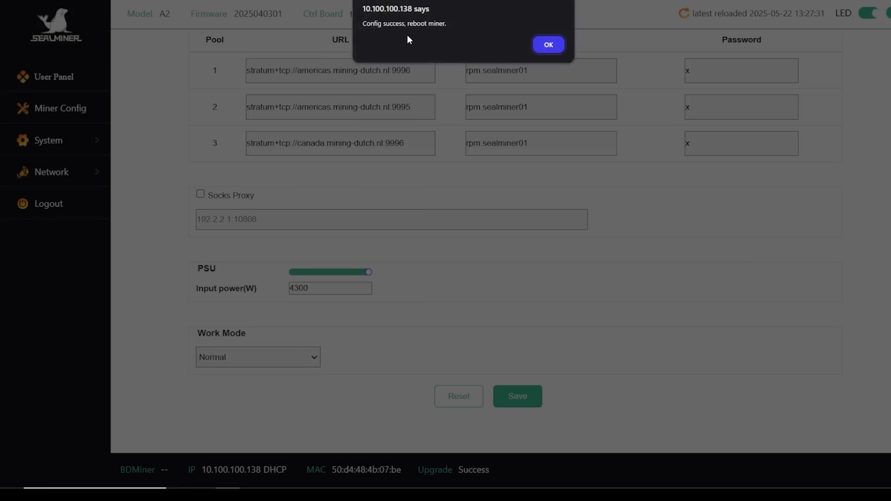
click(548, 44)
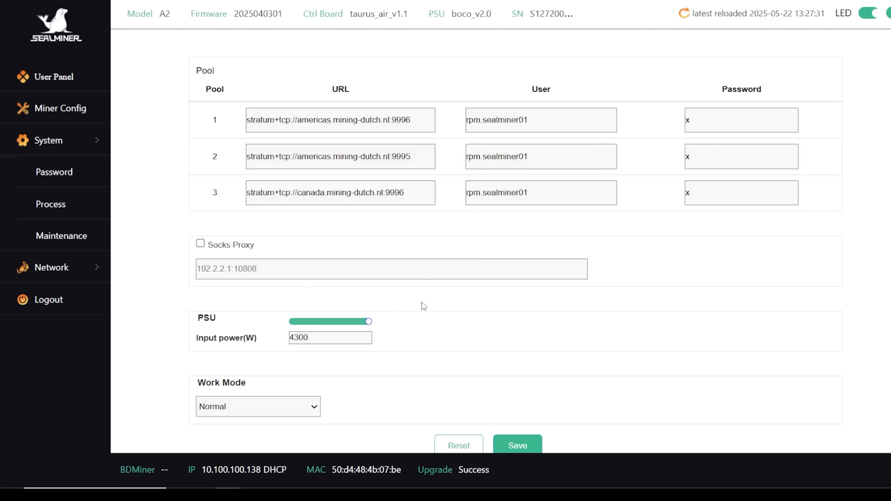
mouse_move(169, 198)
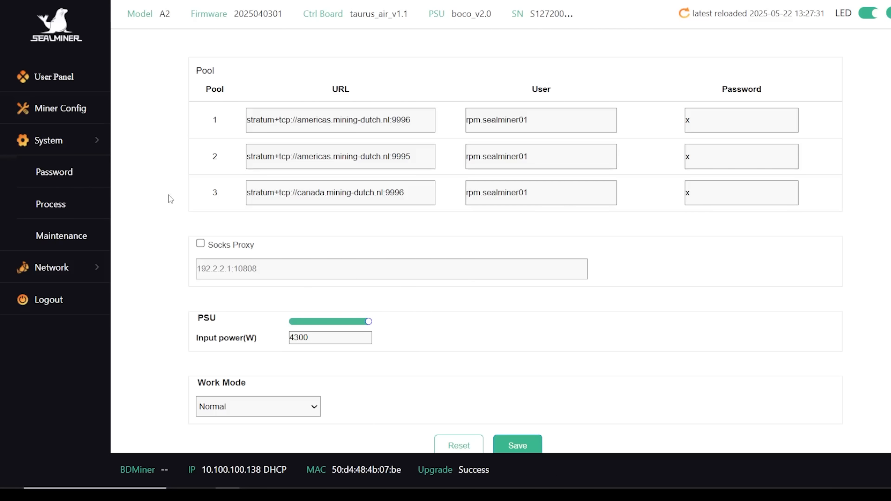
mouse_move(625, 127)
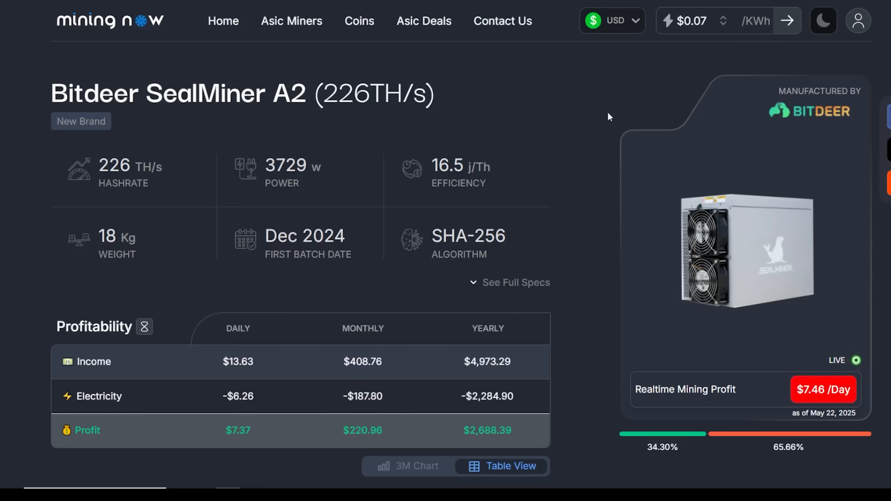
double_click(238, 431)
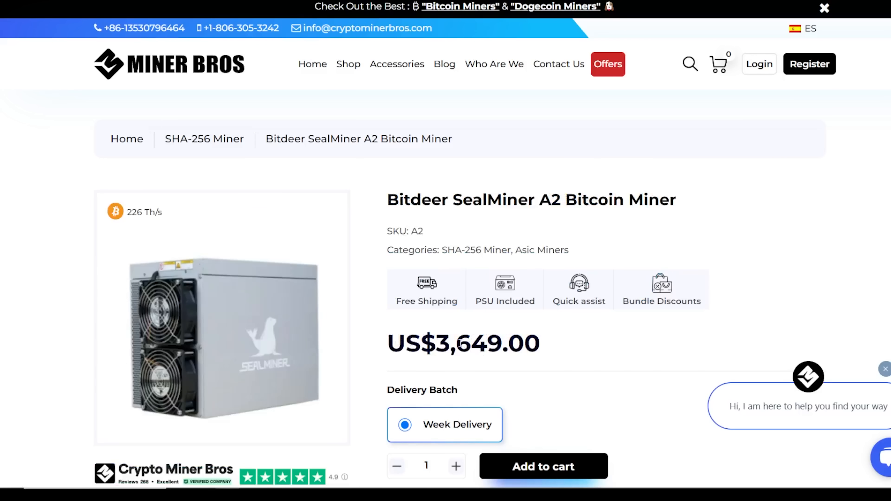
double_click(456, 425)
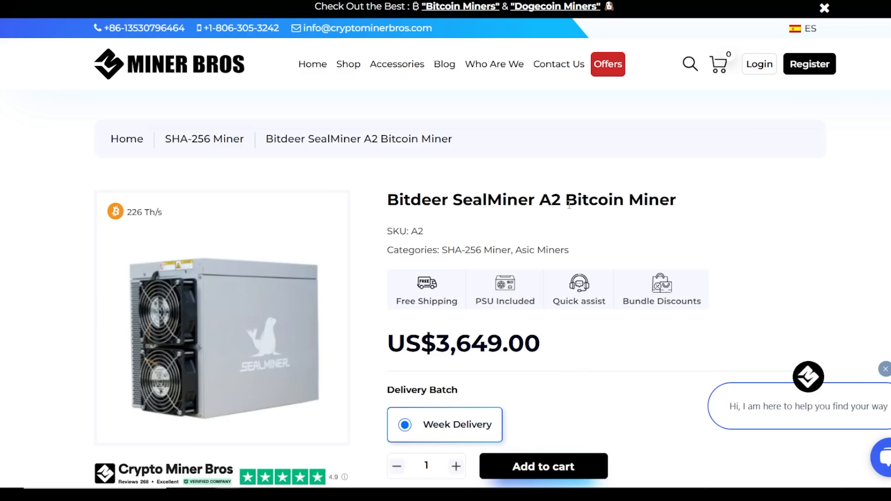
drag(397, 200, 577, 199)
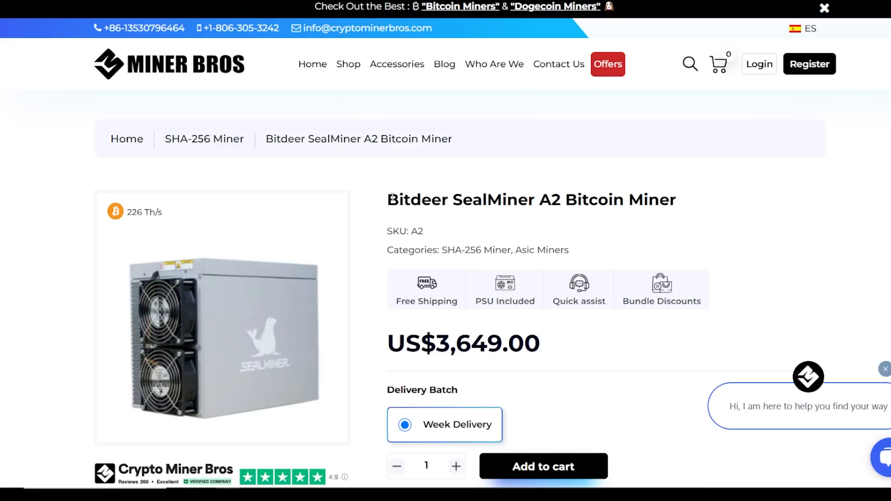
triple_click(528, 200)
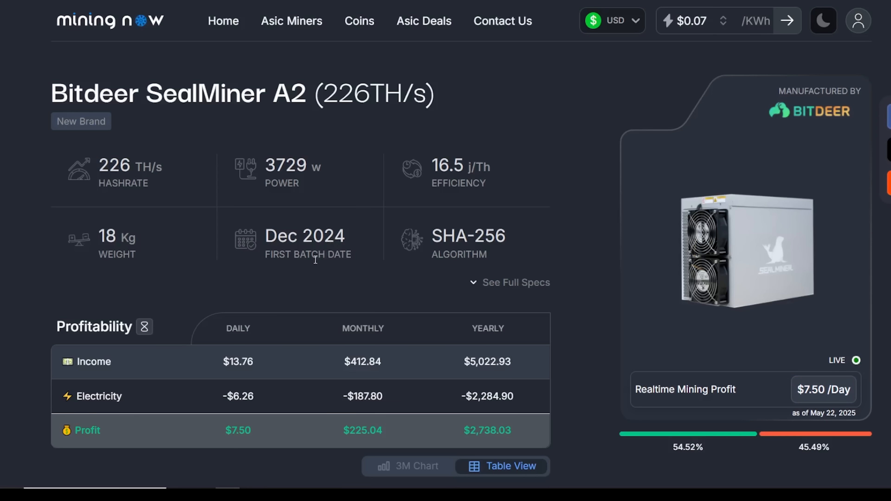
mouse_move(549, 117)
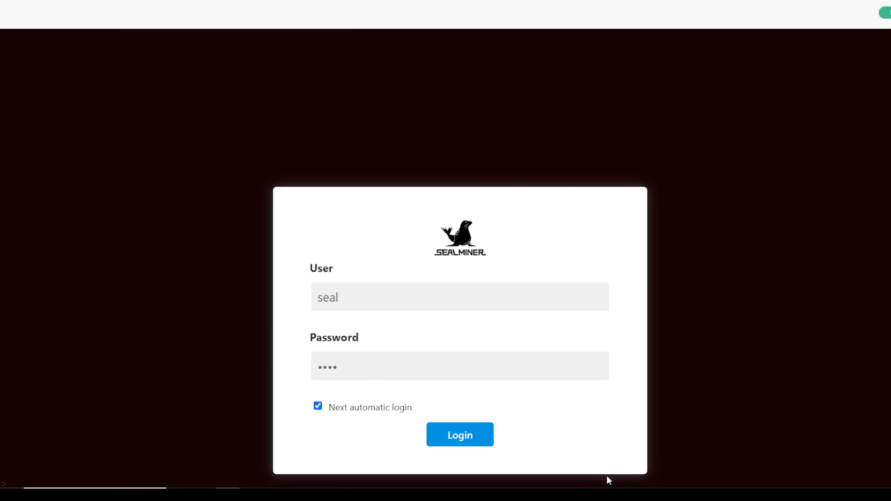
Log back in after the reboot and review the User Panel down to the Pools table
click(460, 435)
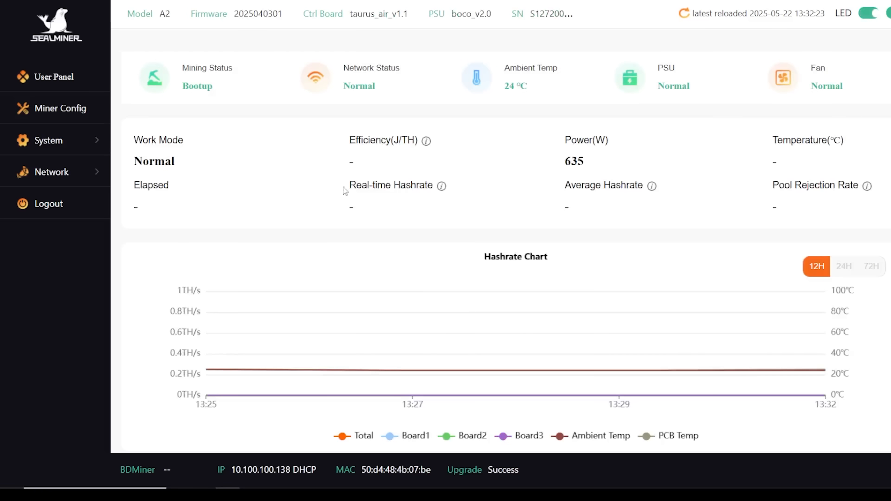
double_click(197, 86)
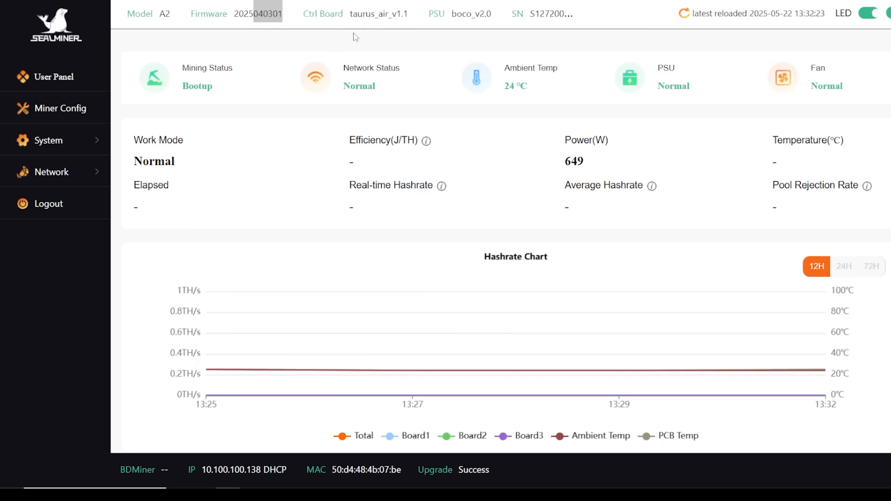
double_click(374, 13)
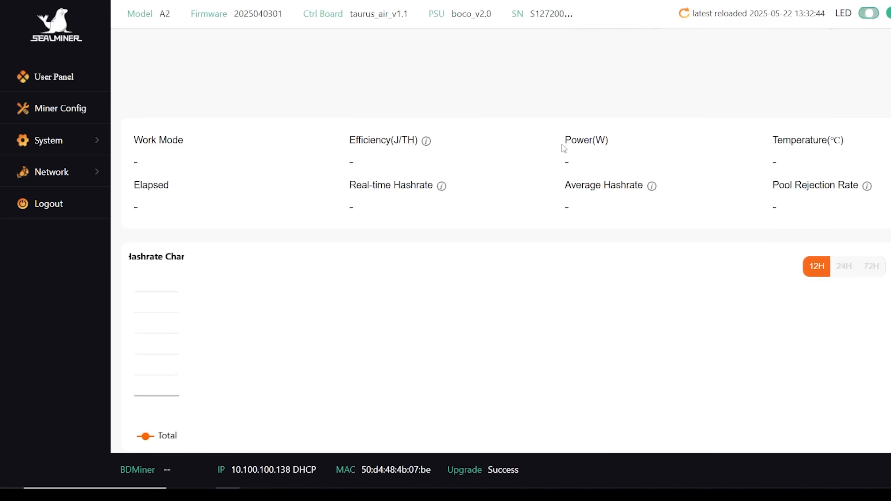
scroll(down, 3)
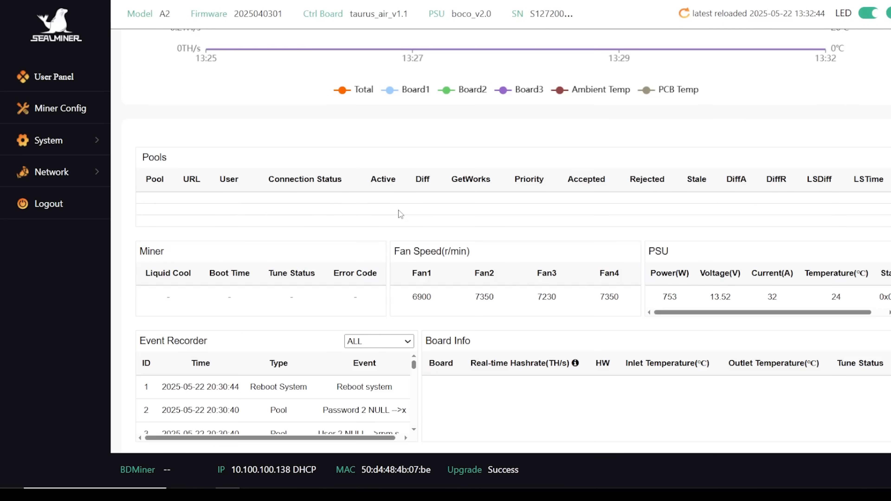
scroll(down, 3)
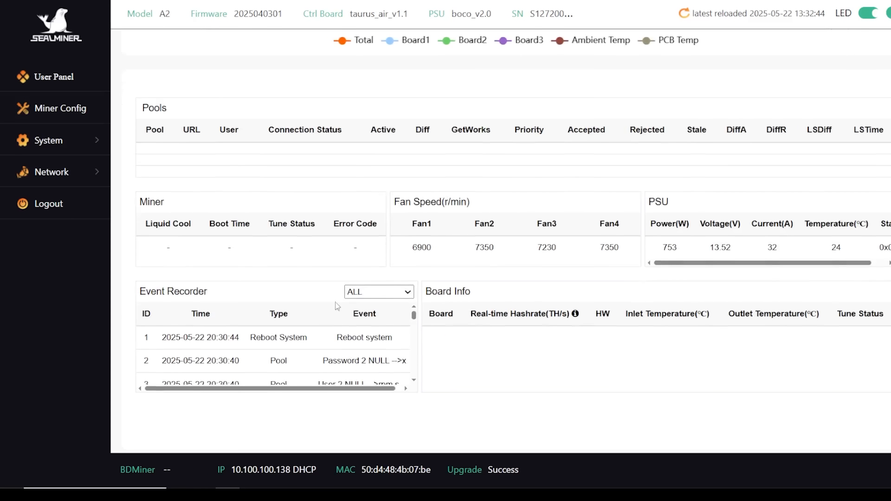
mouse_move(86, 120)
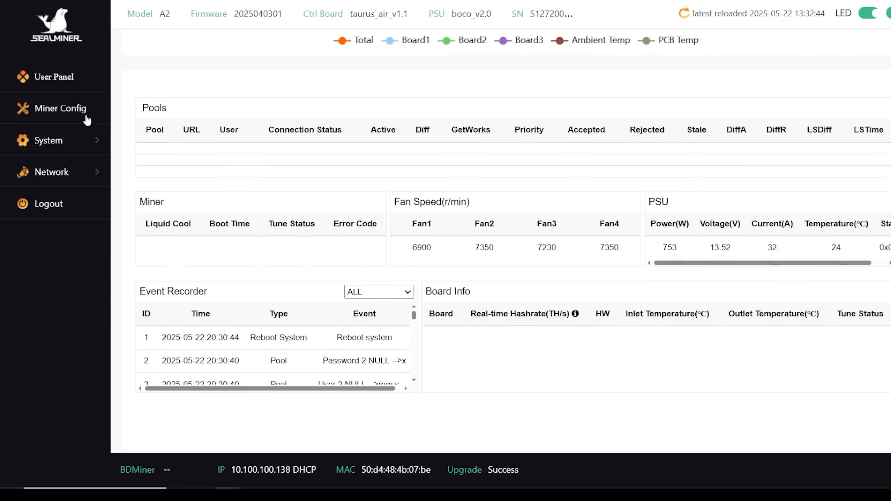
Check the three mining-dutch pools in Miner Config, then return to the status dashboard showing Bootup at 864 W
click(60, 109)
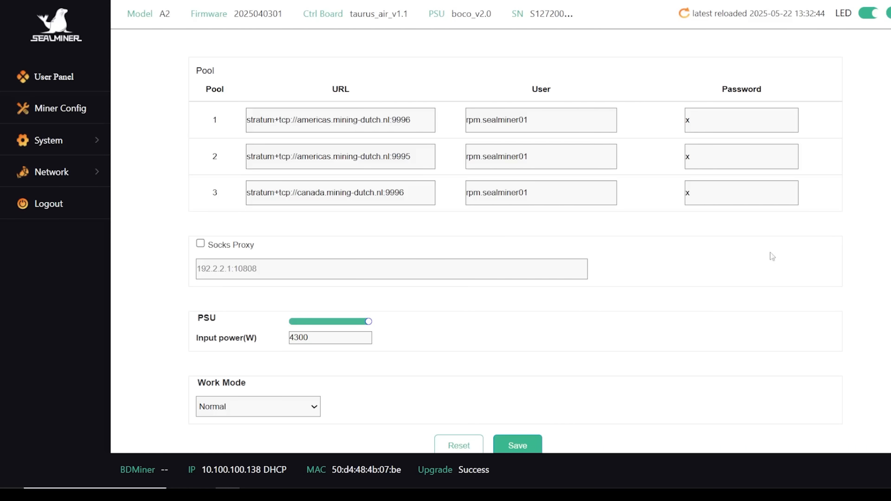
click(53, 76)
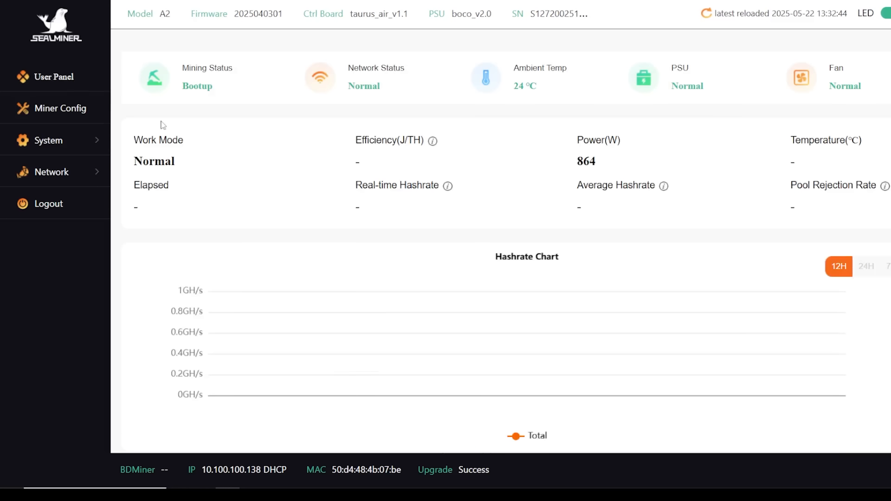